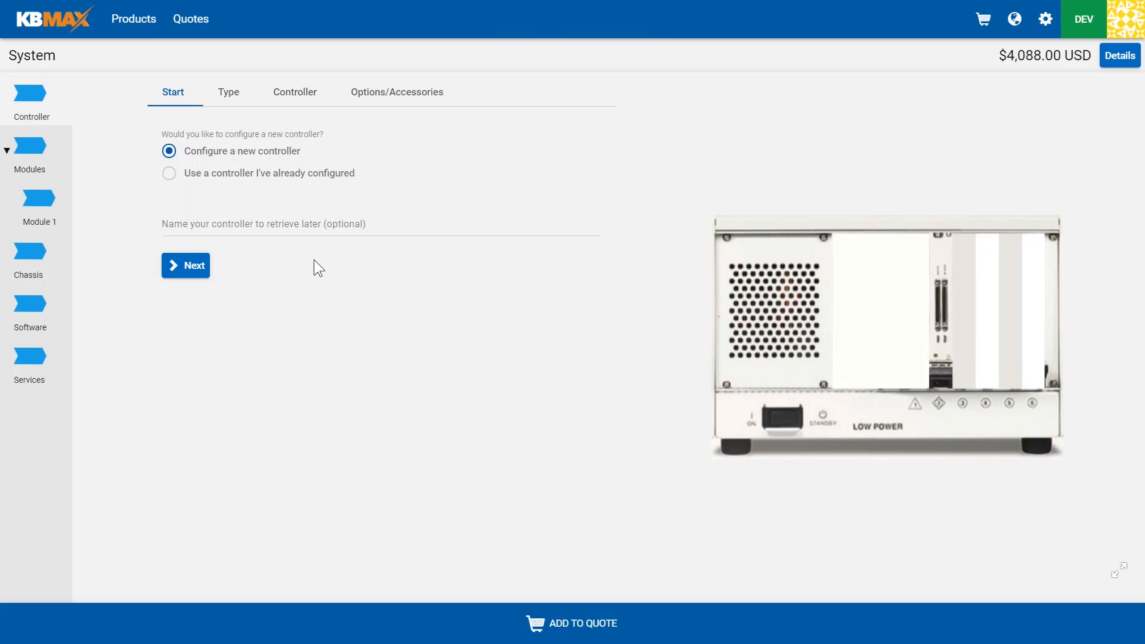
mouse_move(227, 106)
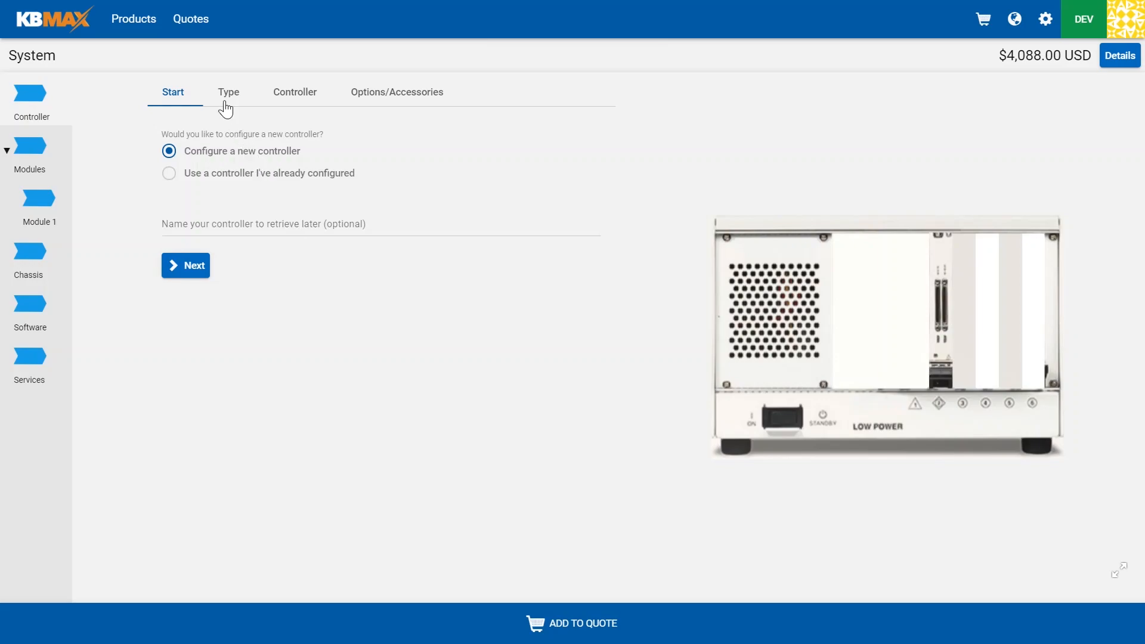
Move to the Controller step to see the controller catalog.
click(294, 92)
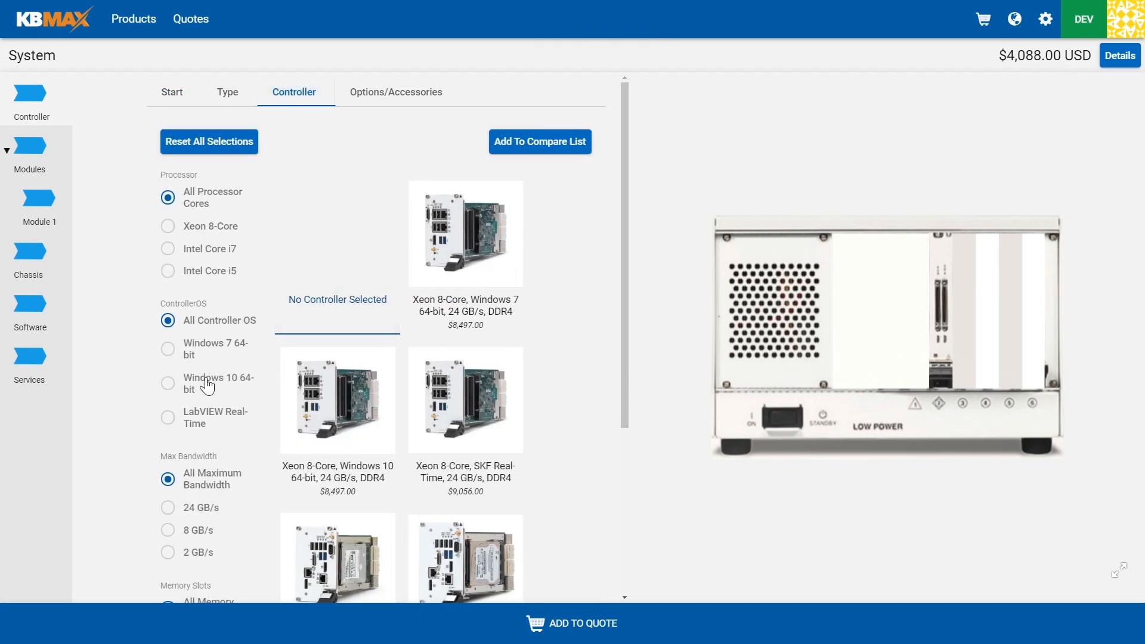
Pick the Xeon 8-Core Windows 10 64-bit controller and resolve its required recovery media.
click(168, 383)
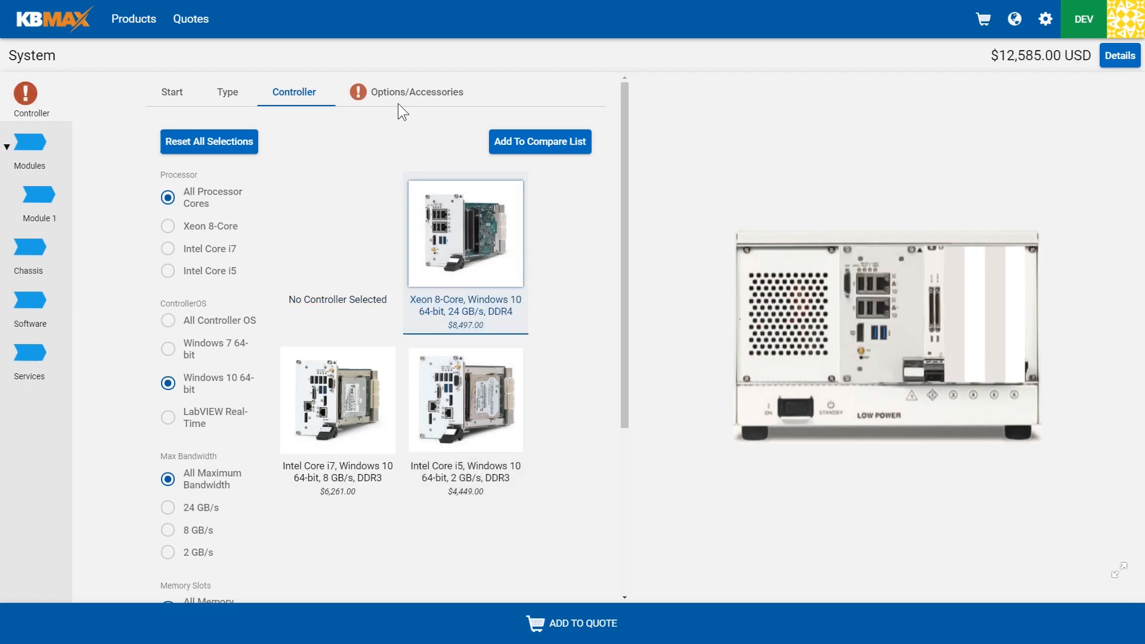
click(416, 92)
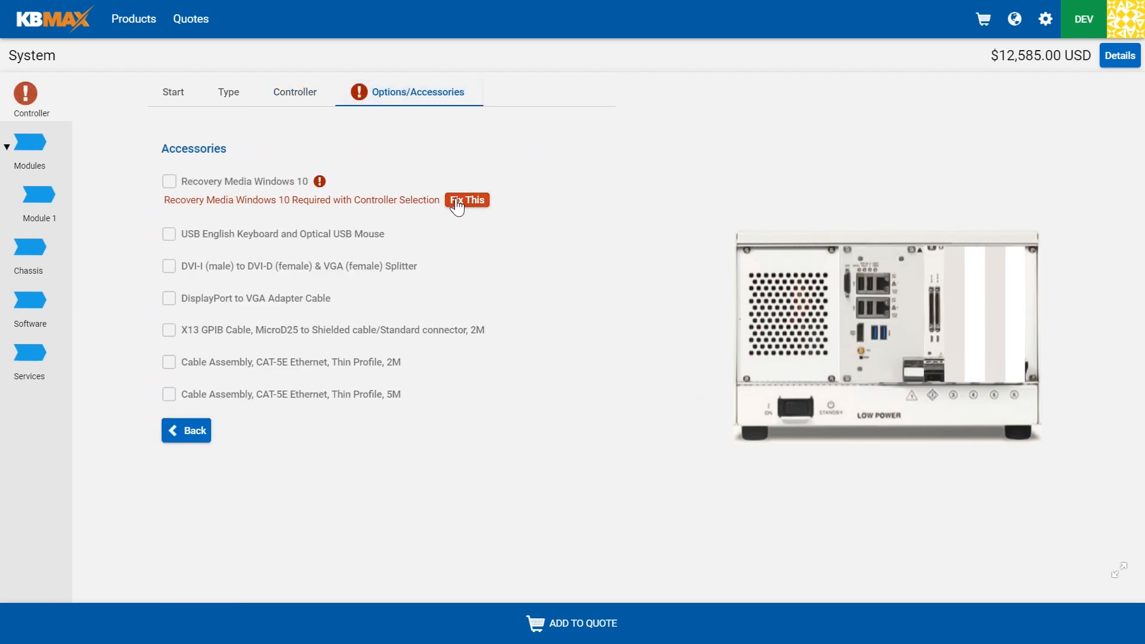
click(467, 200)
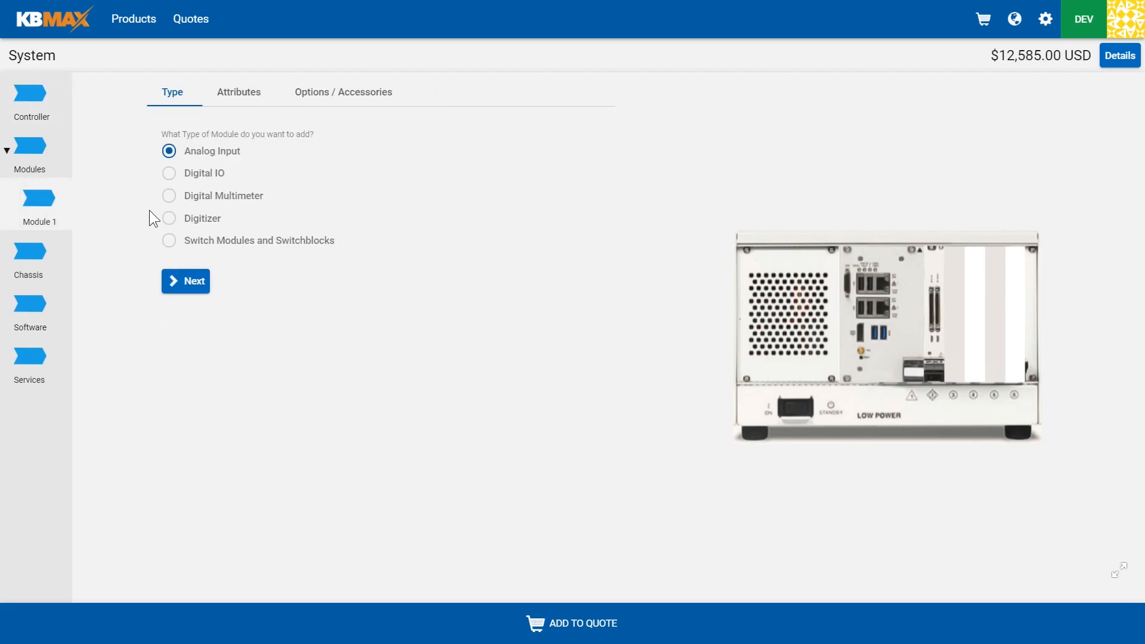
Make Module 1 a digitizer and switch to the larger 18-slot KBMe chassis.
click(169, 217)
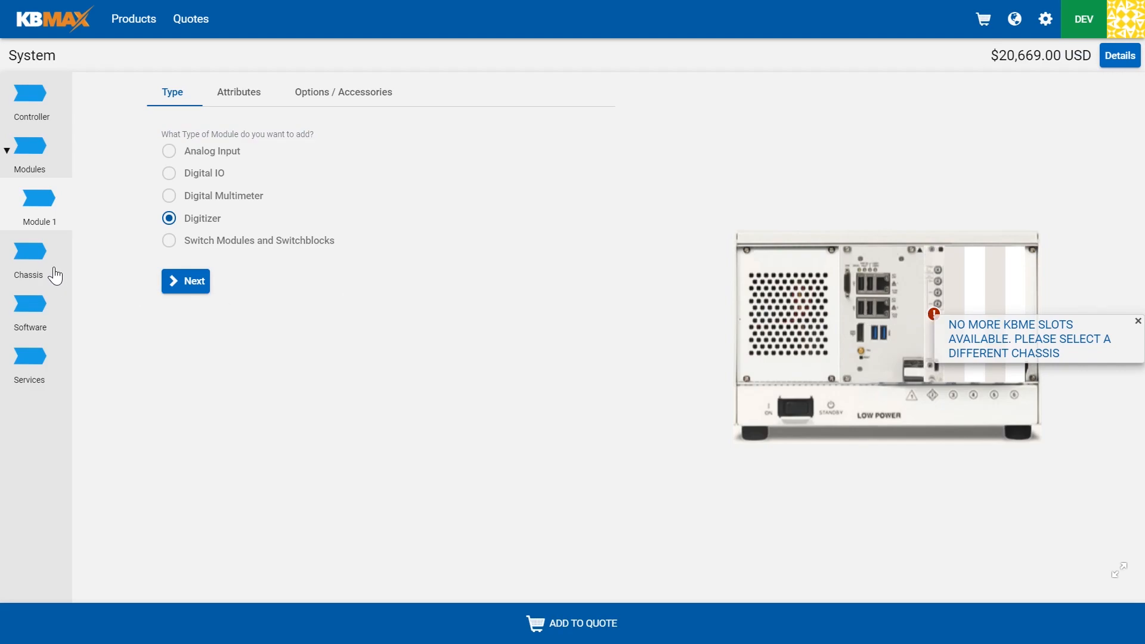
click(28, 263)
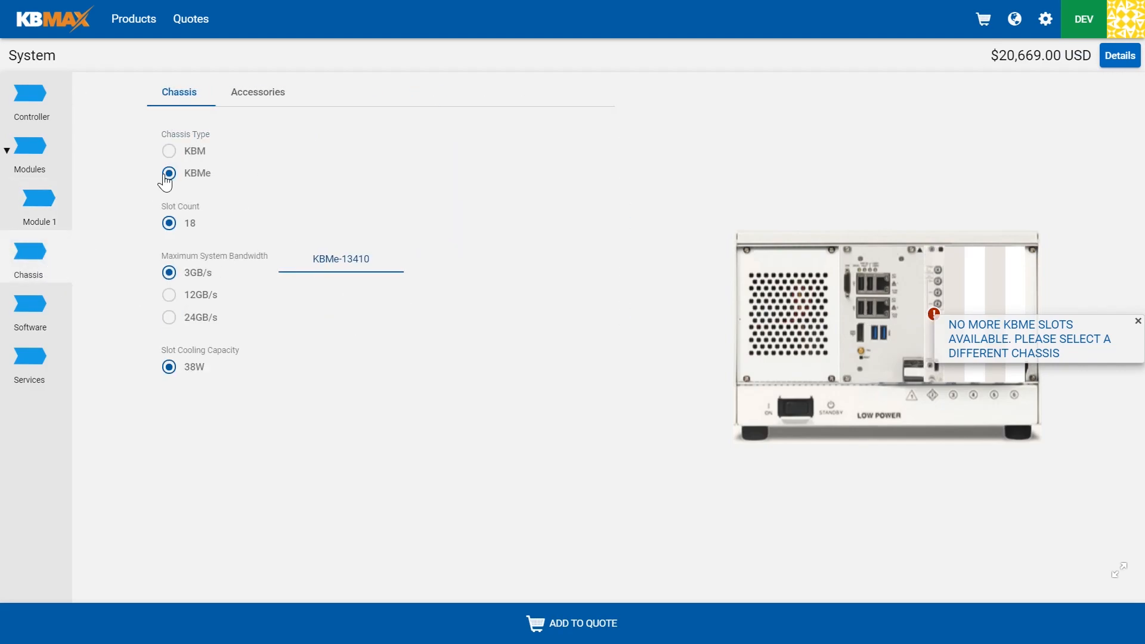
click(38, 204)
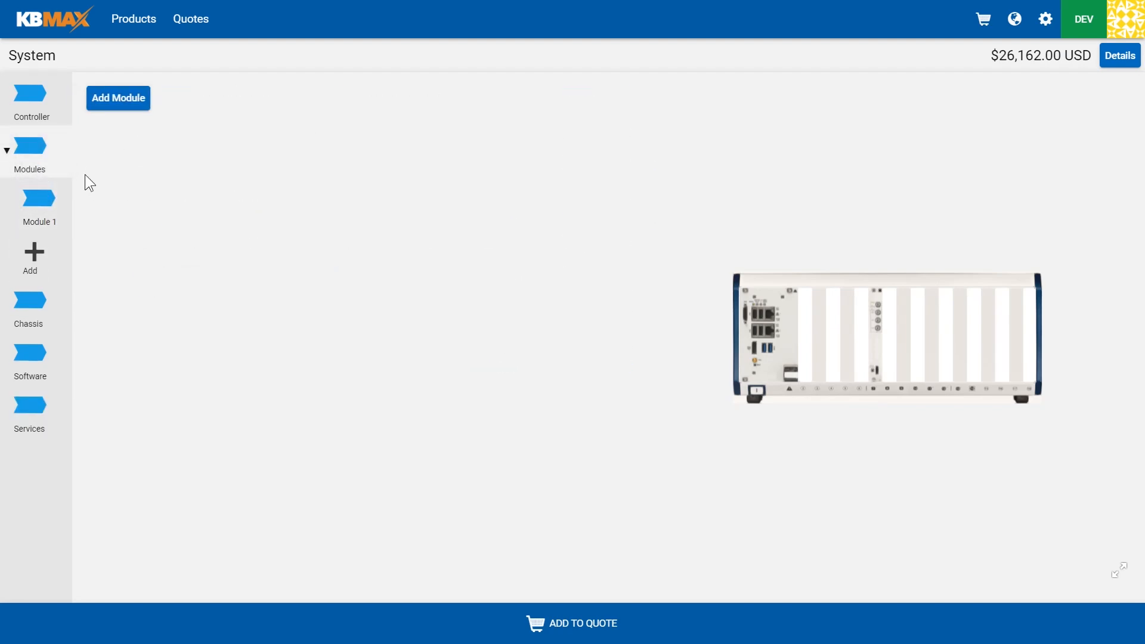
Add Module 2 as a KBMe-17505 oscilloscope with 500 MHz bandwidth and 2 GB memory.
click(119, 96)
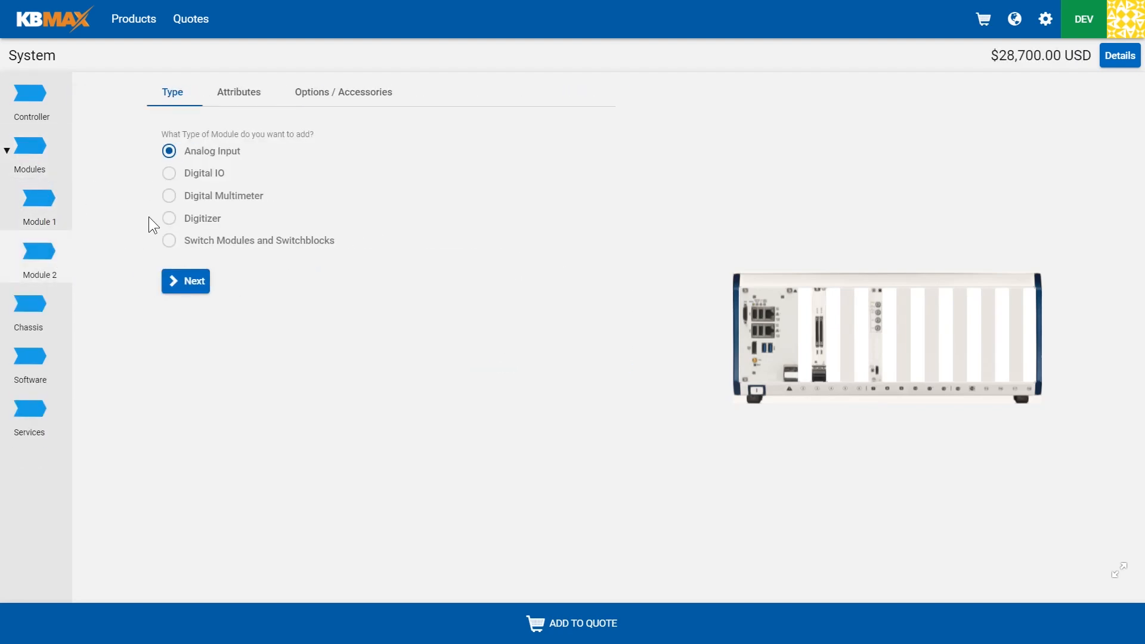
click(168, 217)
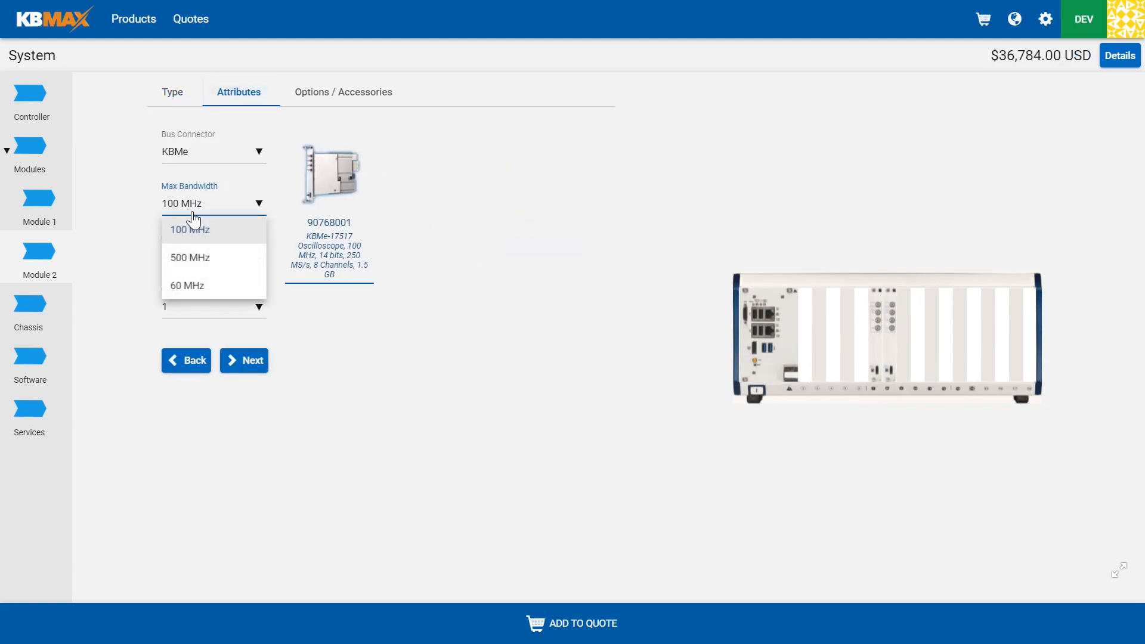
click(190, 257)
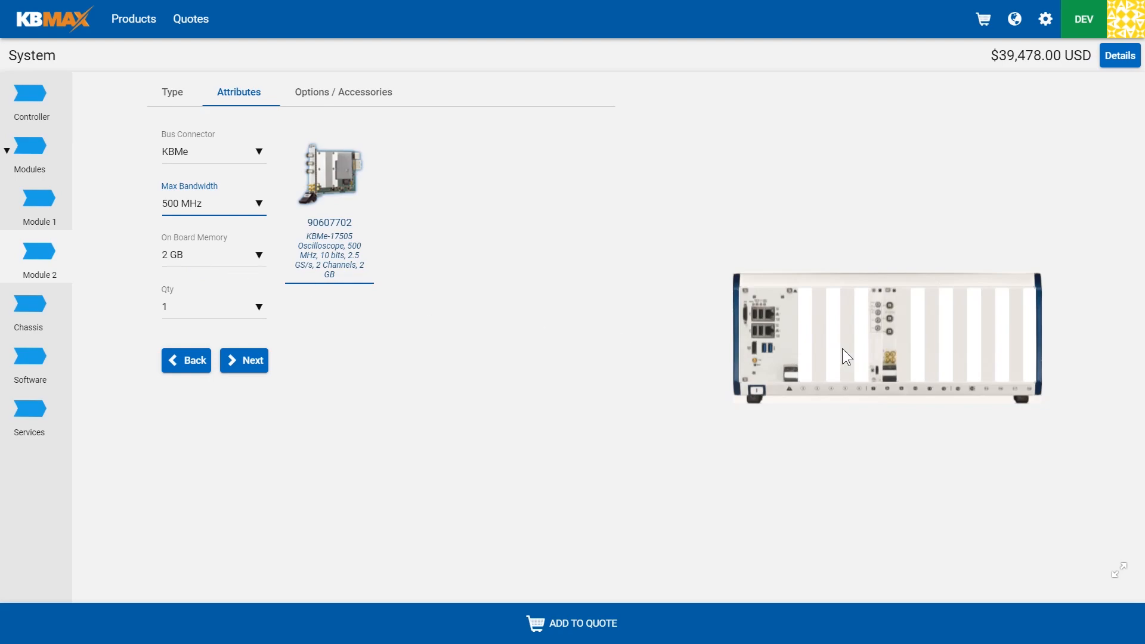
click(917, 336)
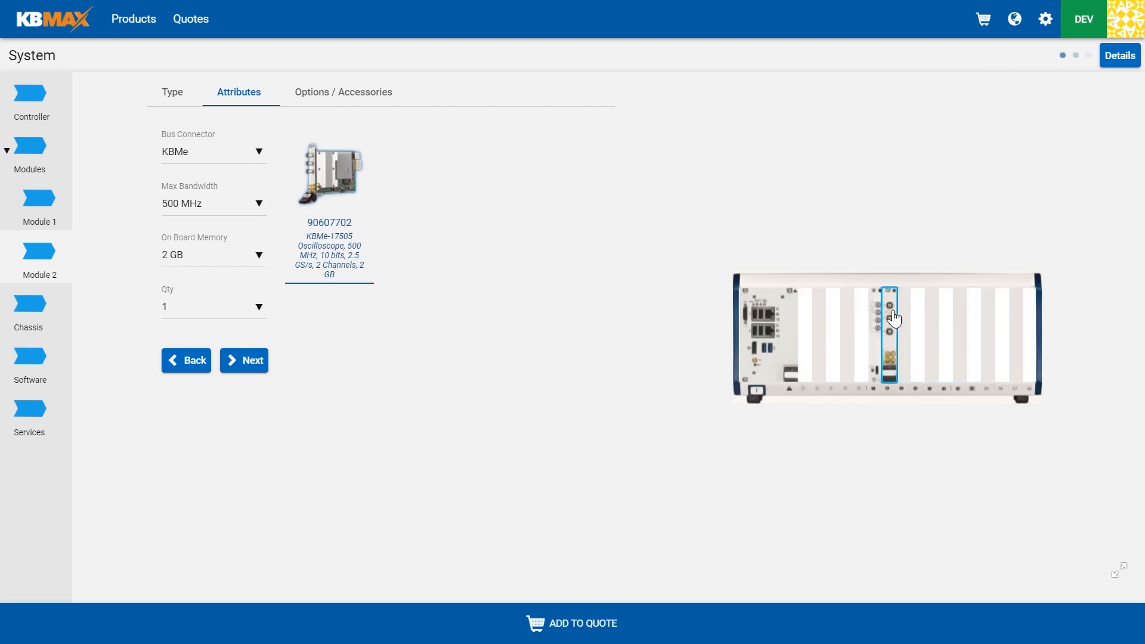
click(890, 317)
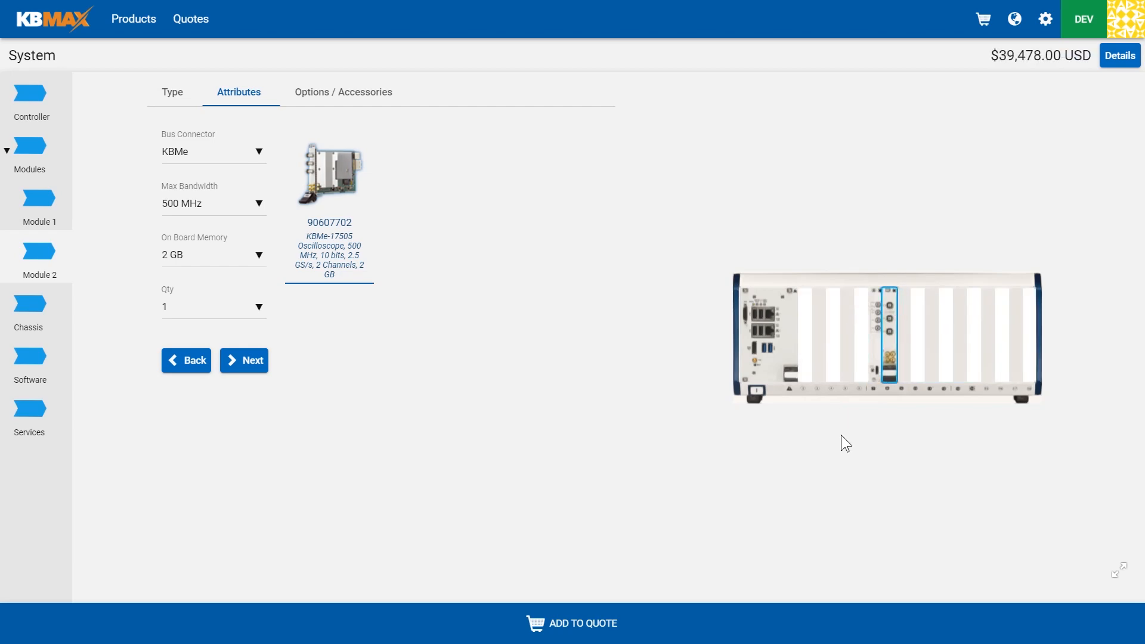
Add the Premium Services plan and show the itemized system pricing breakdown ($40,478).
click(29, 416)
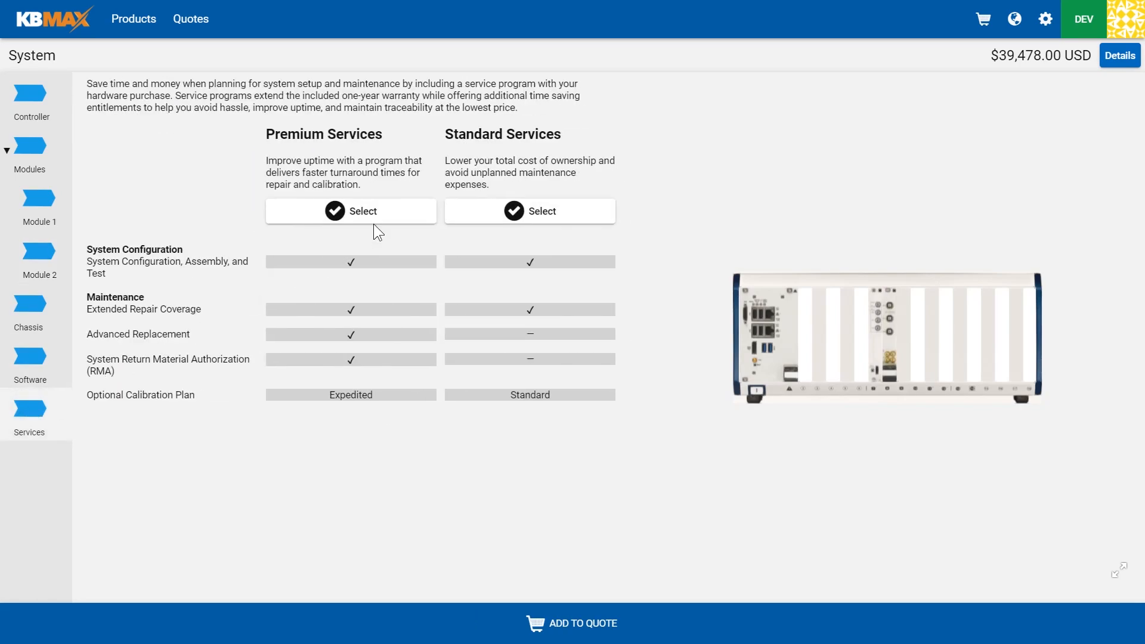
mouse_move(412, 229)
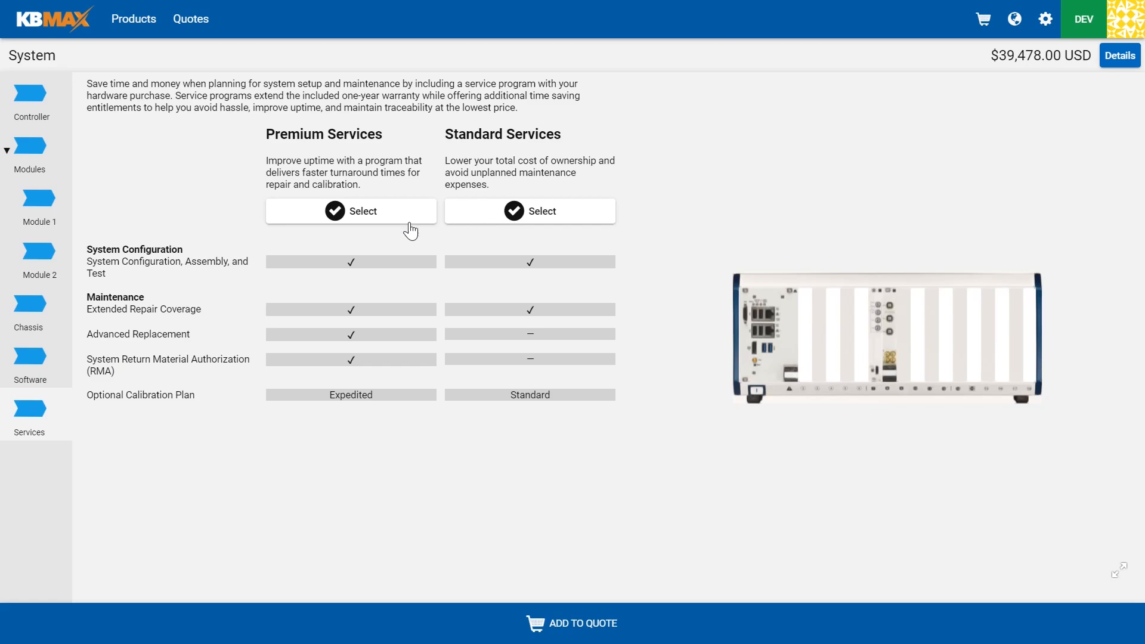
click(351, 210)
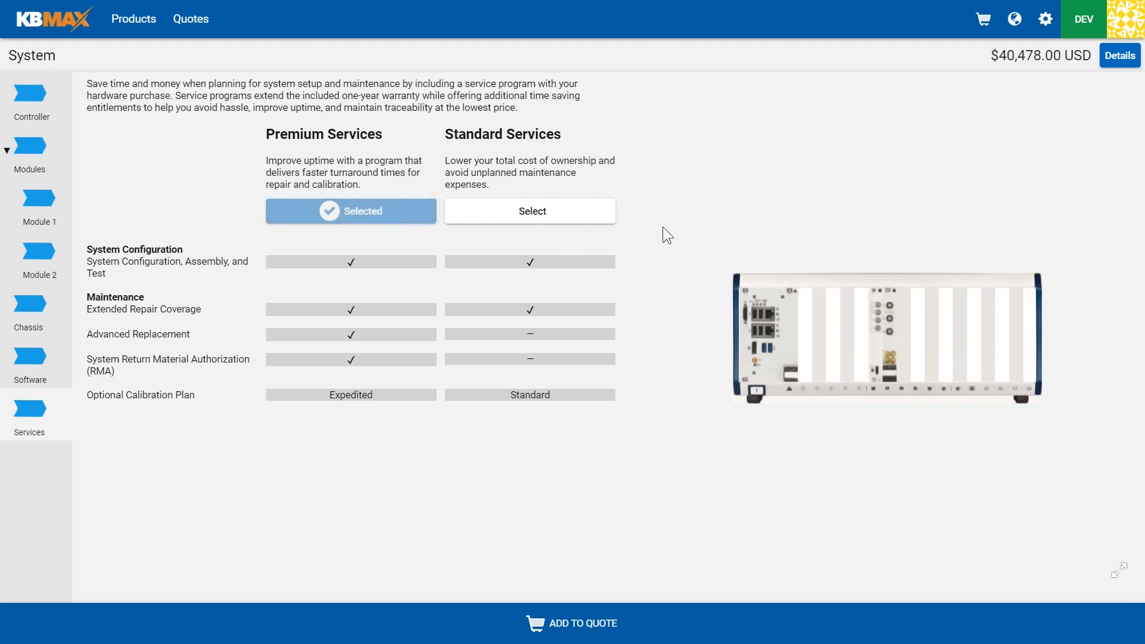
mouse_move(1120, 56)
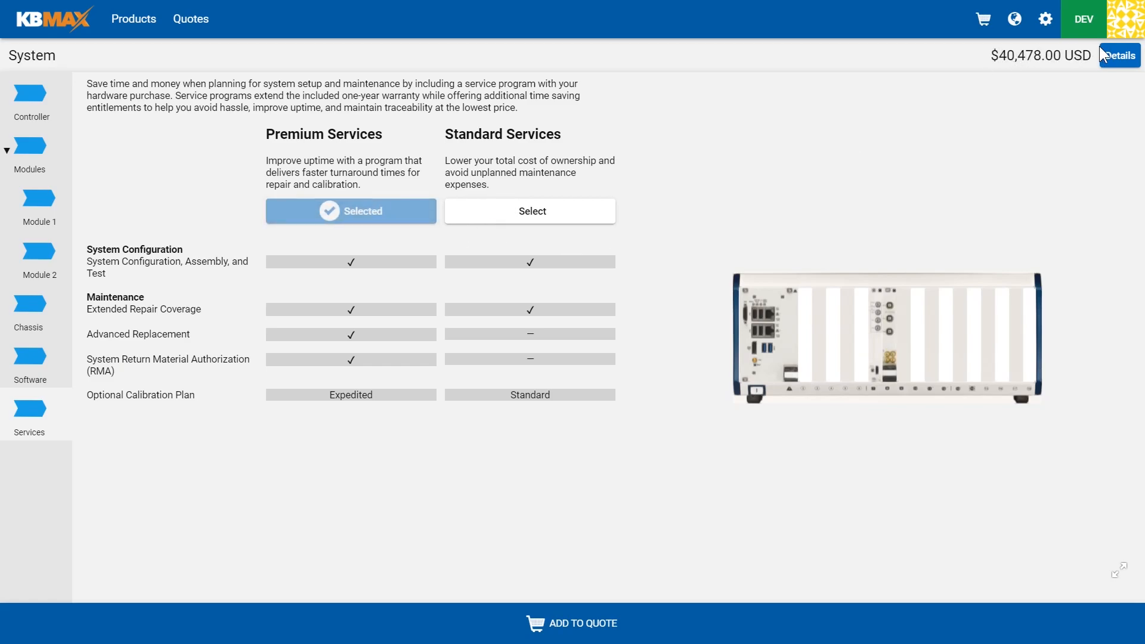
click(1117, 57)
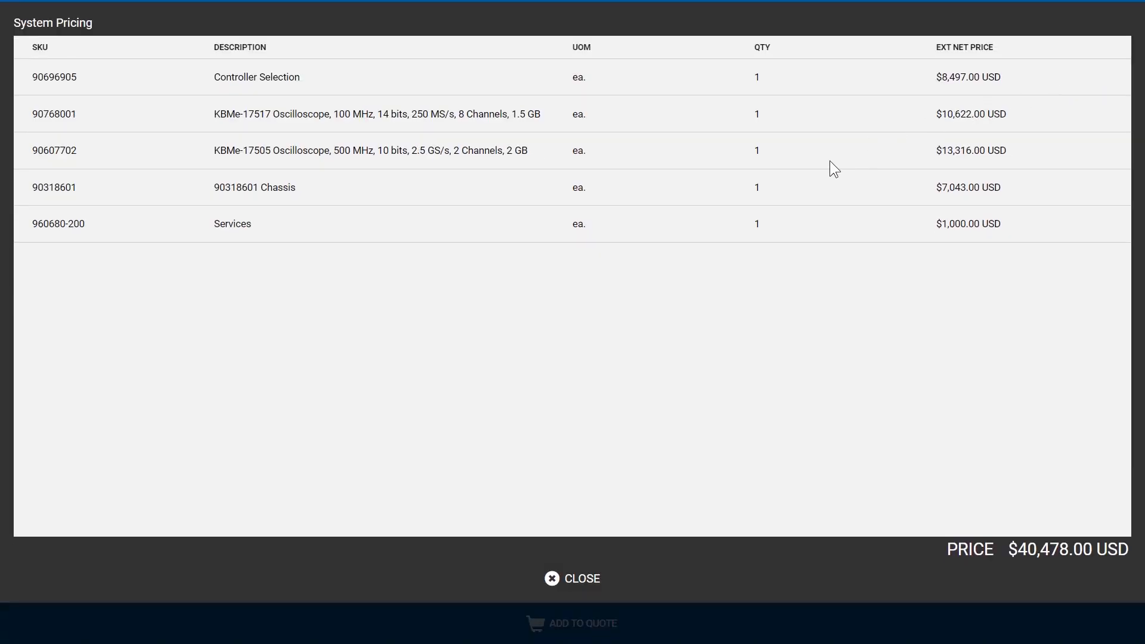